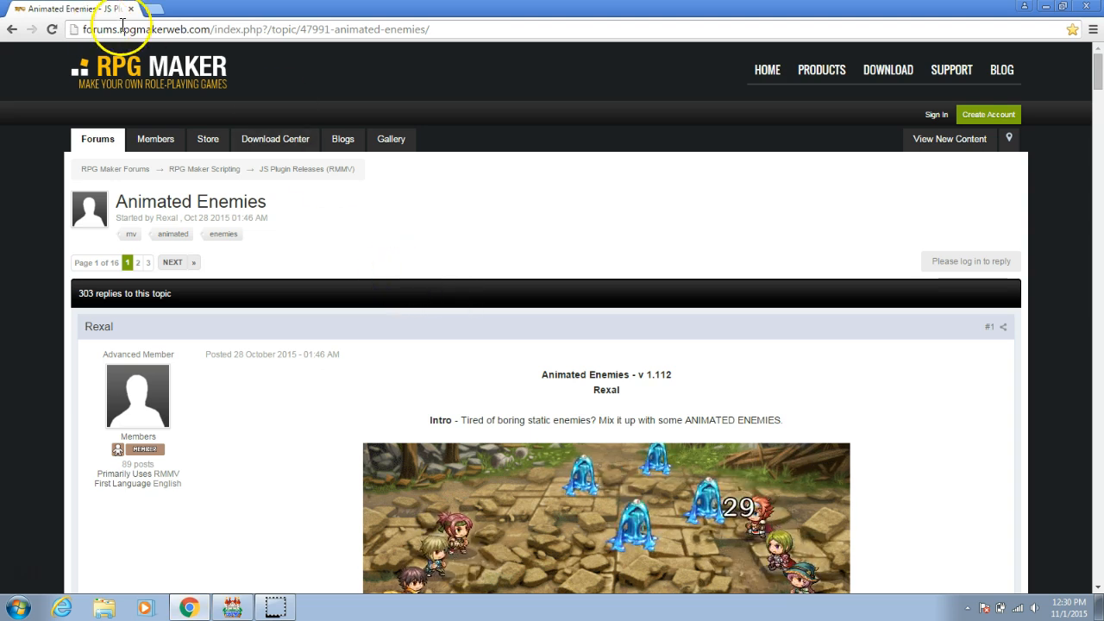
mouse_move(399, 266)
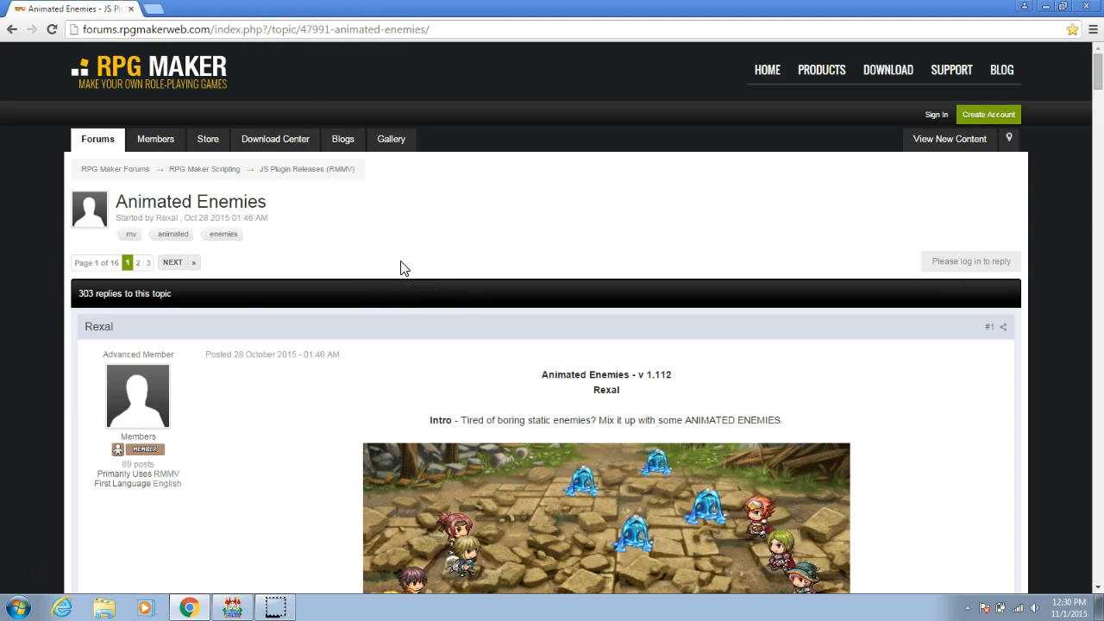
Download the 'Zip which contains everything' link from the Animated Enemies forum post.
scroll(down, 3)
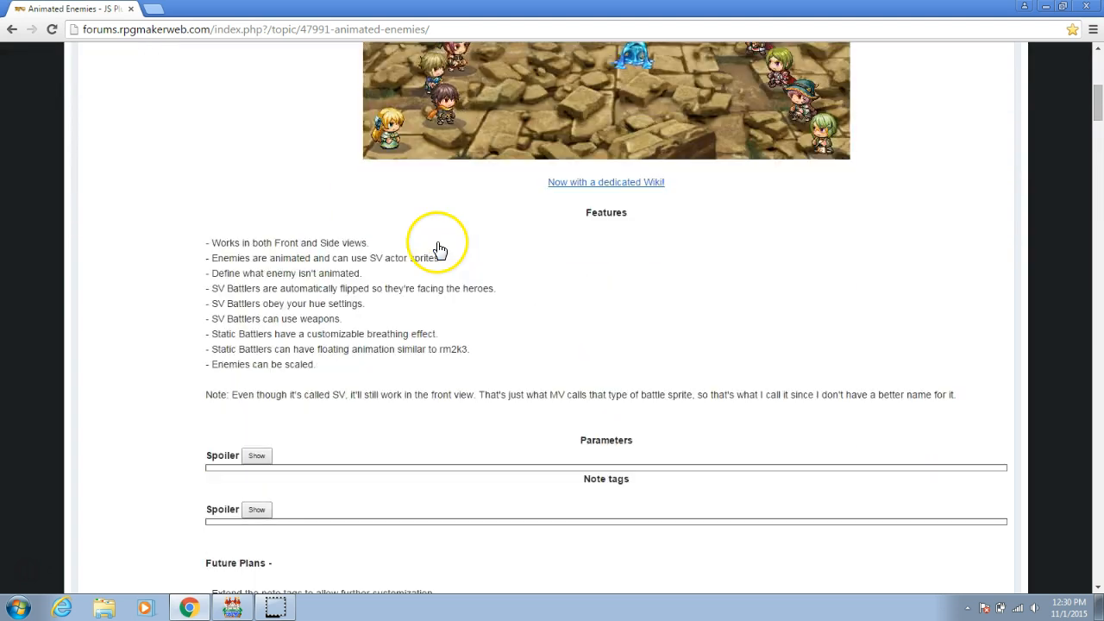
scroll(down, 3)
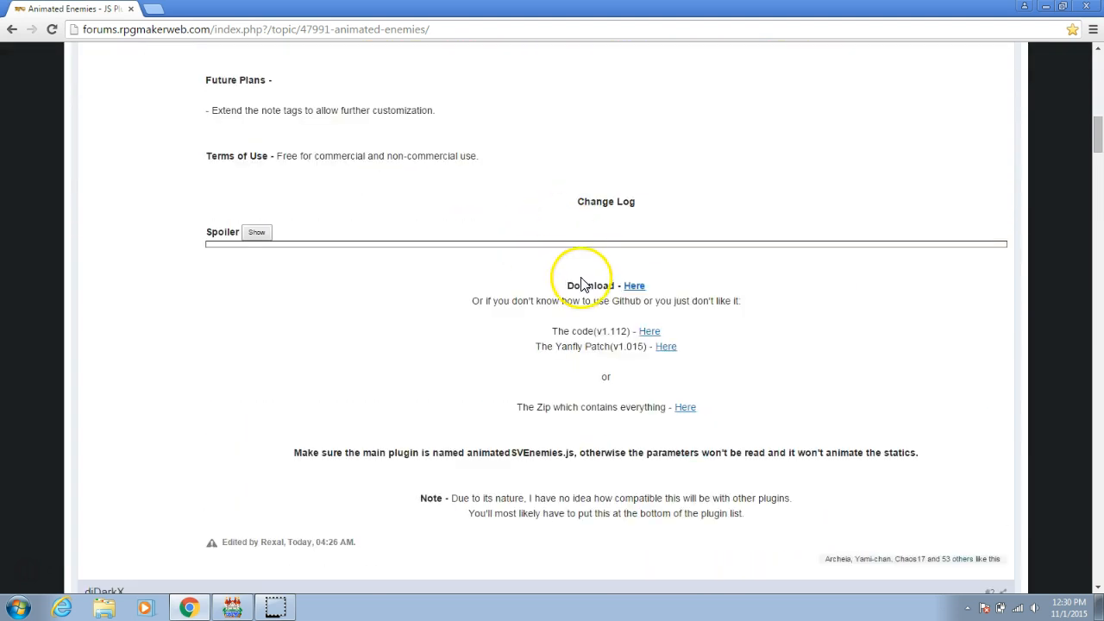
mouse_move(568, 428)
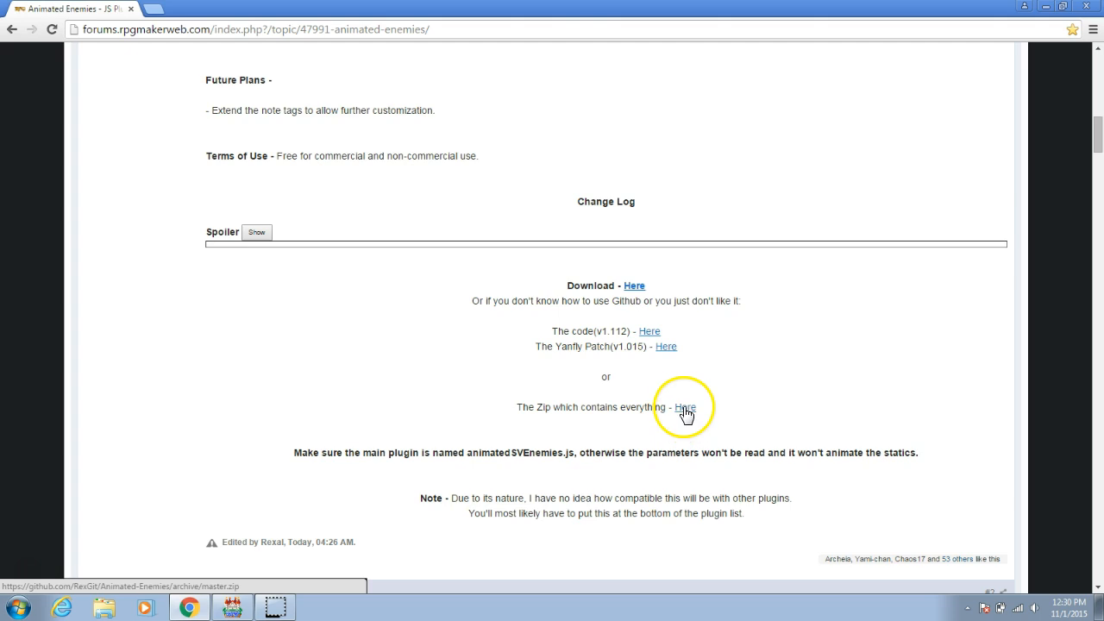
click(685, 407)
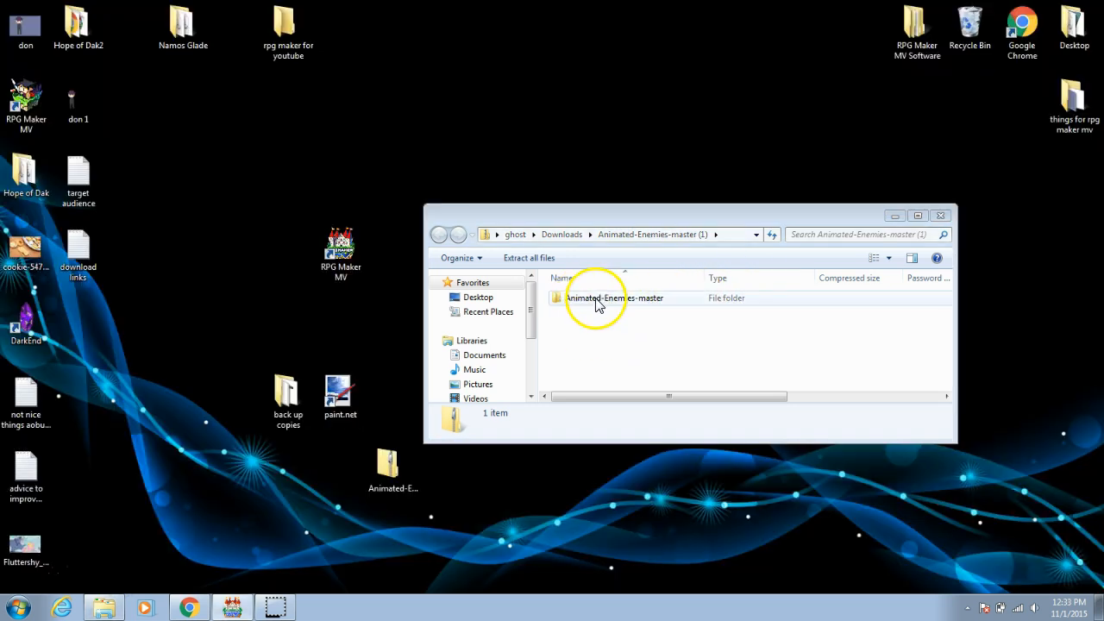
Browse into Animated-Enemies-master's js/plugins folder inside the downloaded zip.
double_click(614, 297)
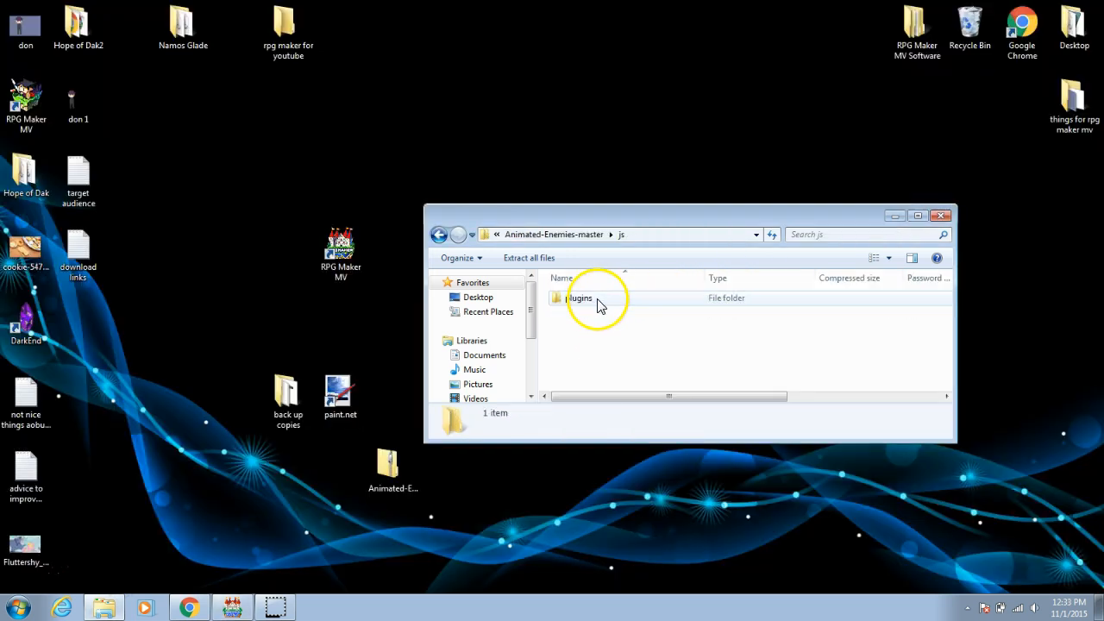
double_click(580, 297)
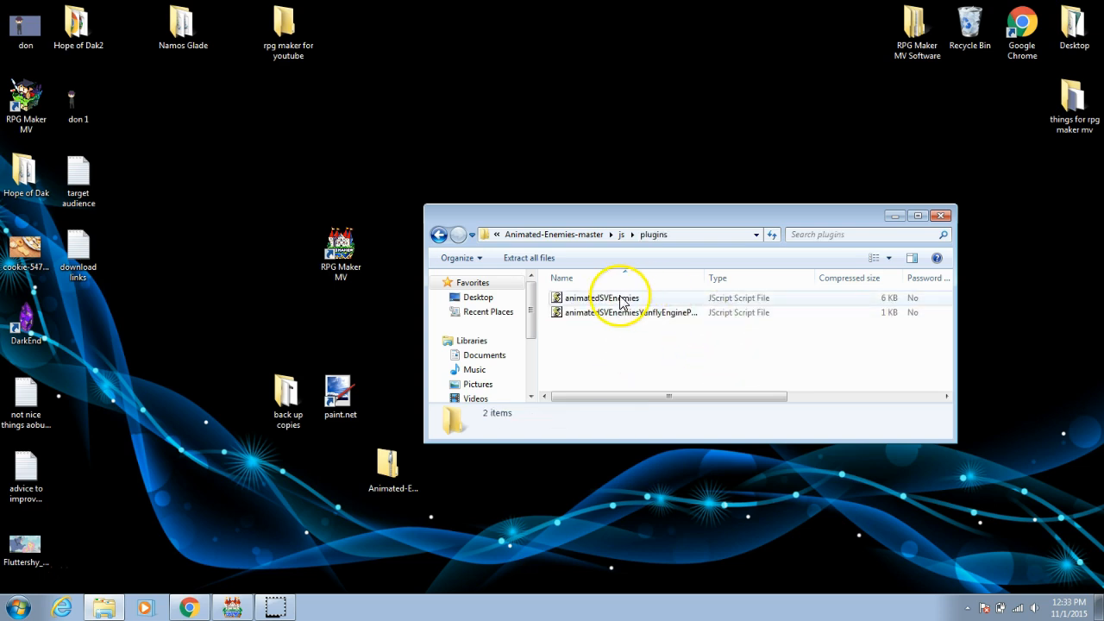
mouse_move(597, 342)
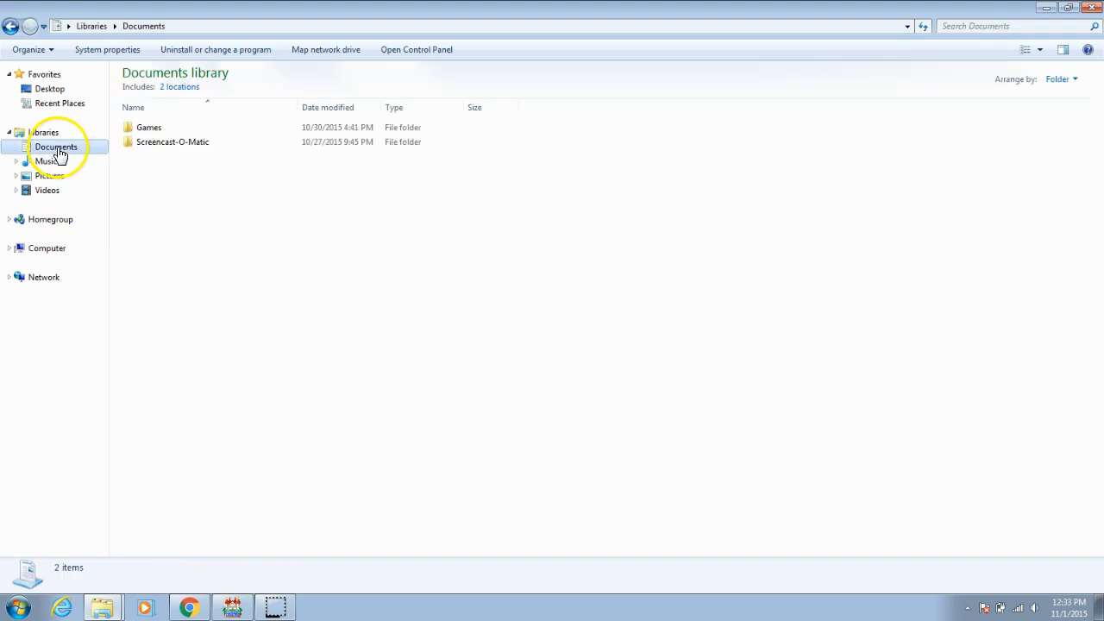
Browse into the test project folder under Documents > Games.
double_click(148, 128)
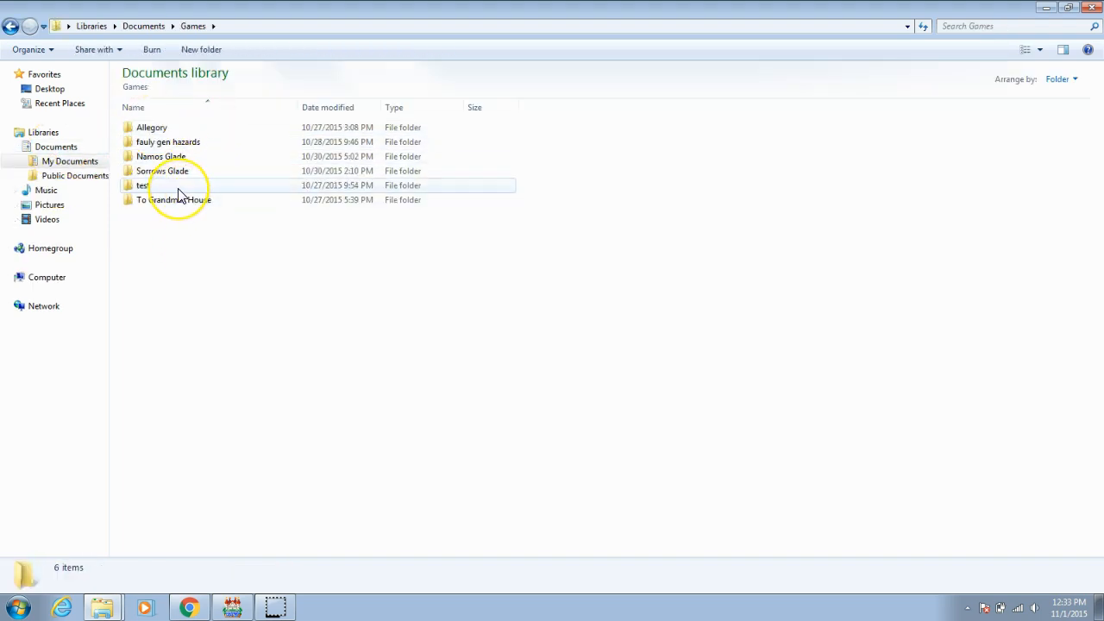
click(143, 185)
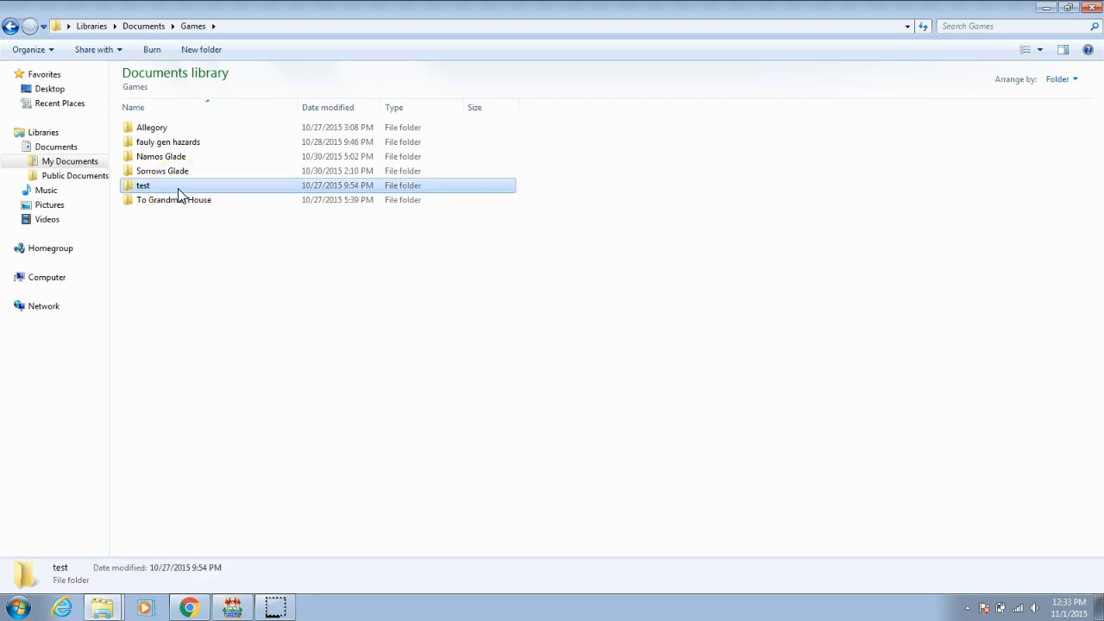
double_click(145, 185)
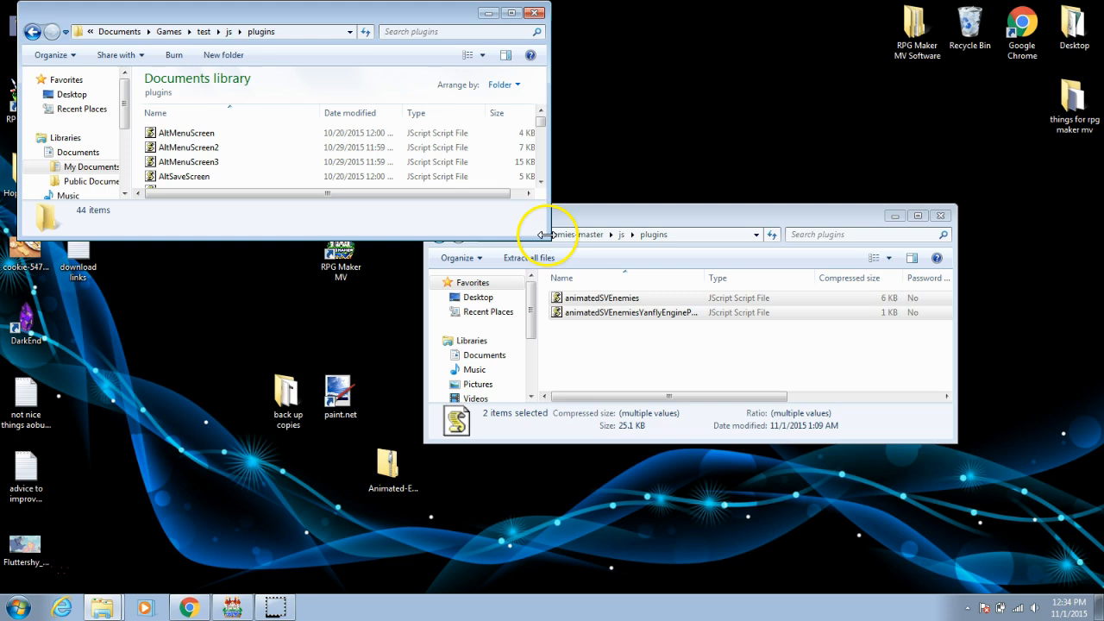
Paste animatedSVEnemies and its Yanfly patch into the project's js/plugins folder.
right_click(601, 297)
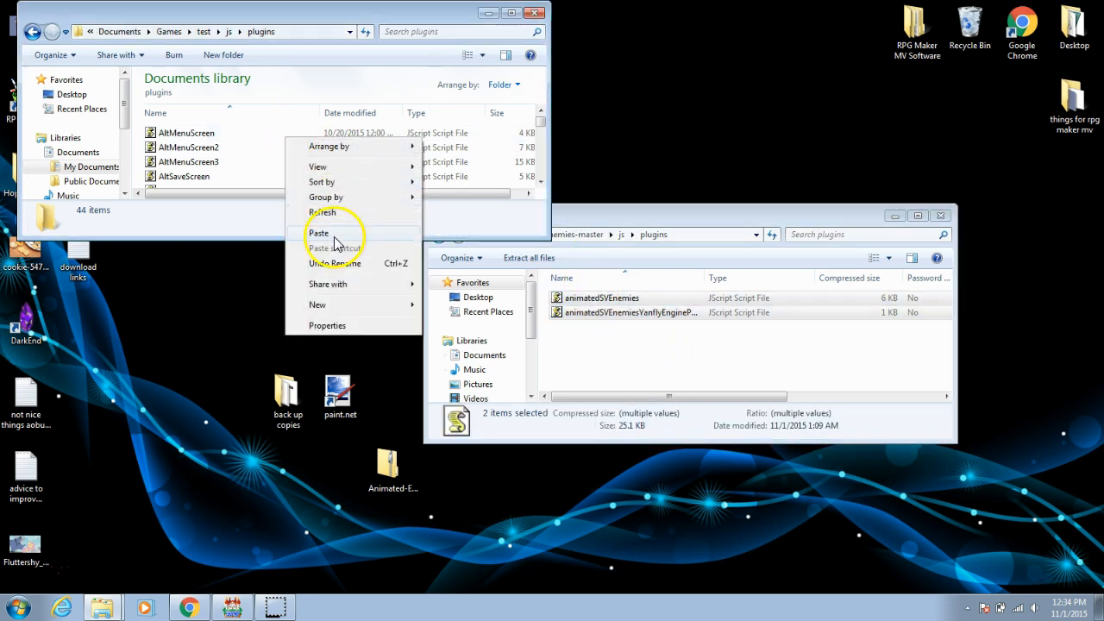
click(317, 233)
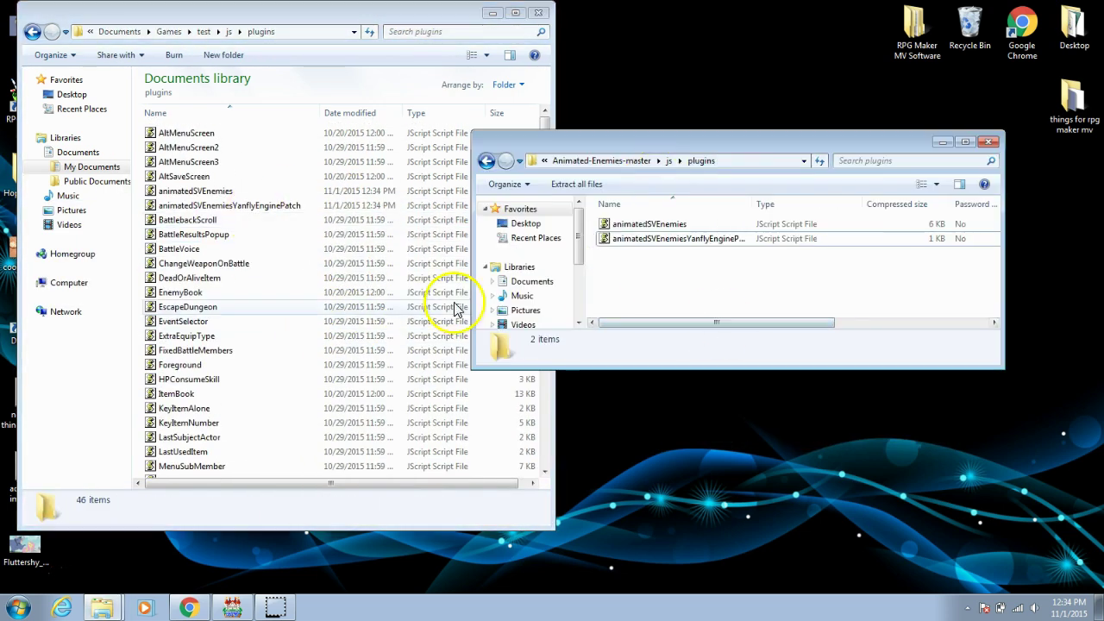
mouse_move(292, 219)
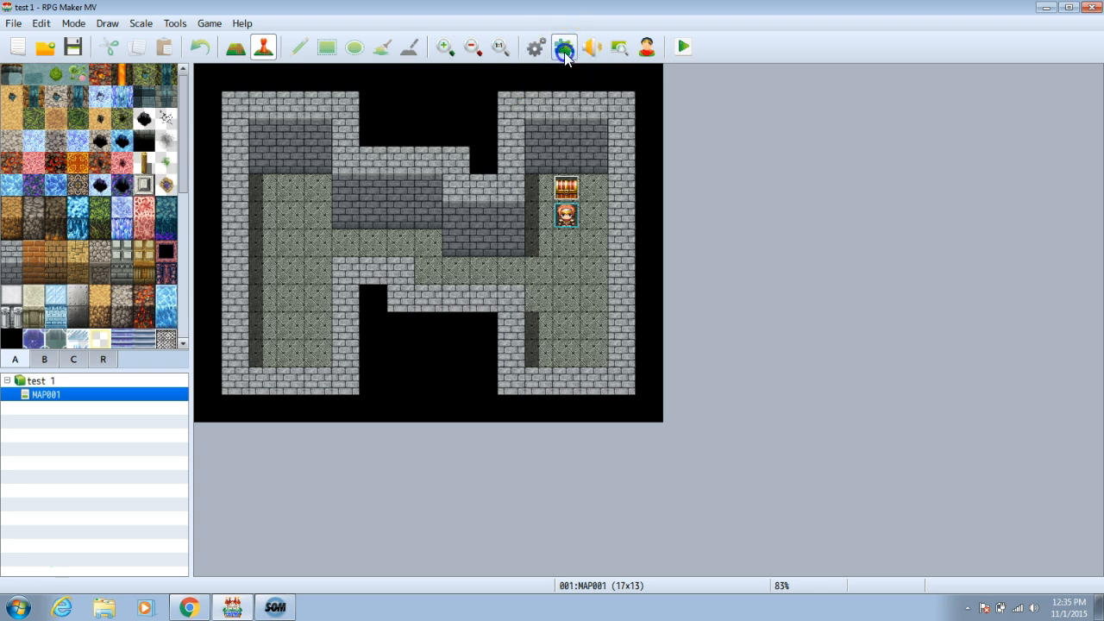
Add animatedSVEnemies to the Plugin Manager list, switched on.
click(563, 46)
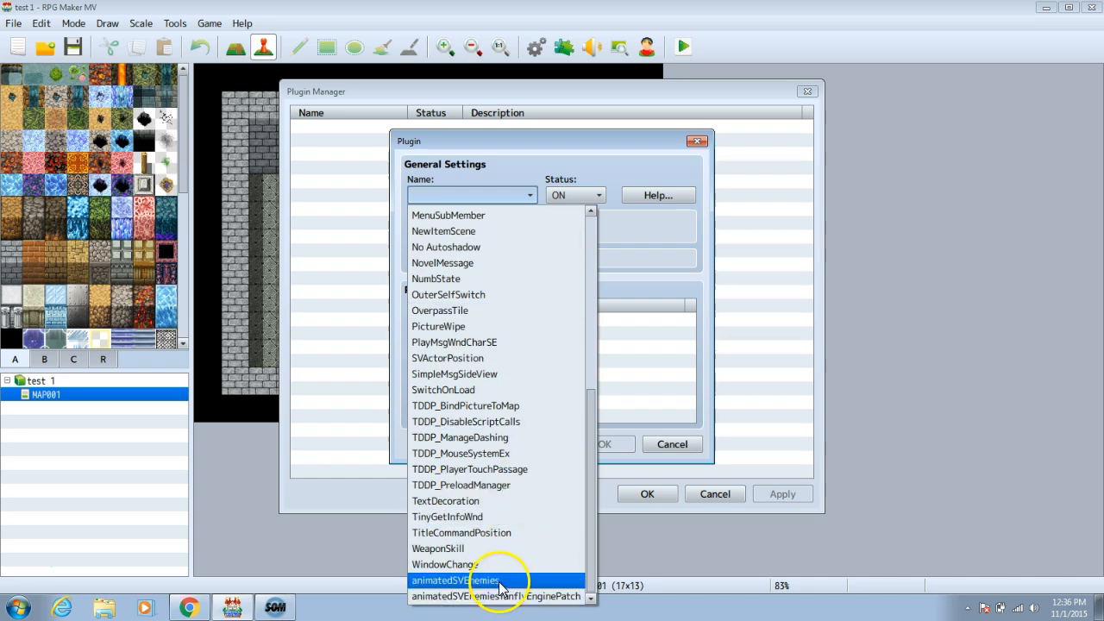
click(456, 580)
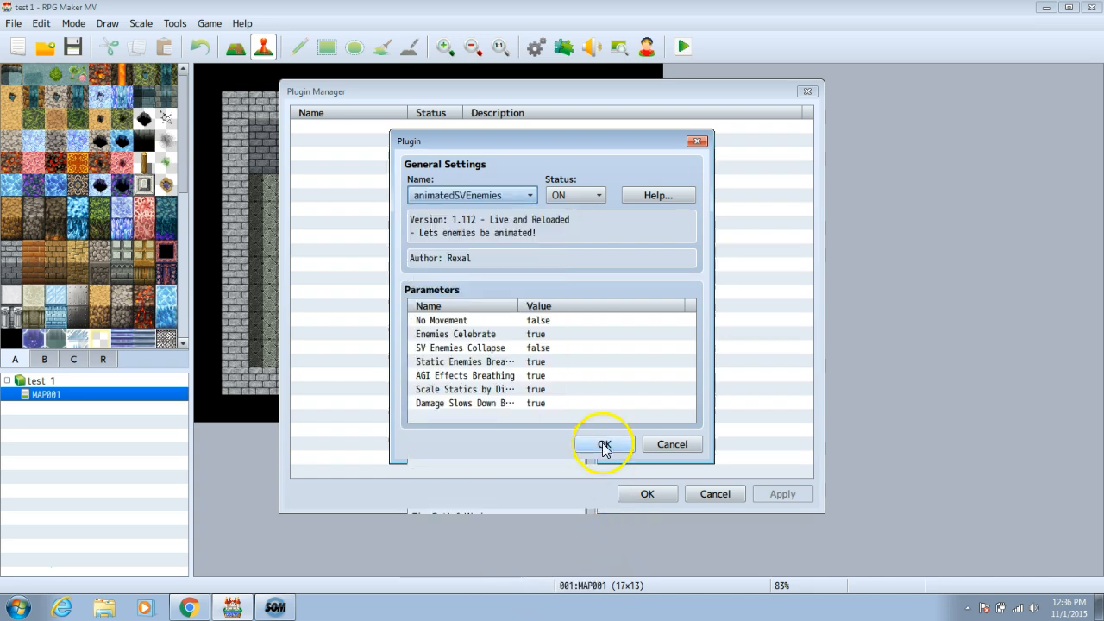
click(604, 445)
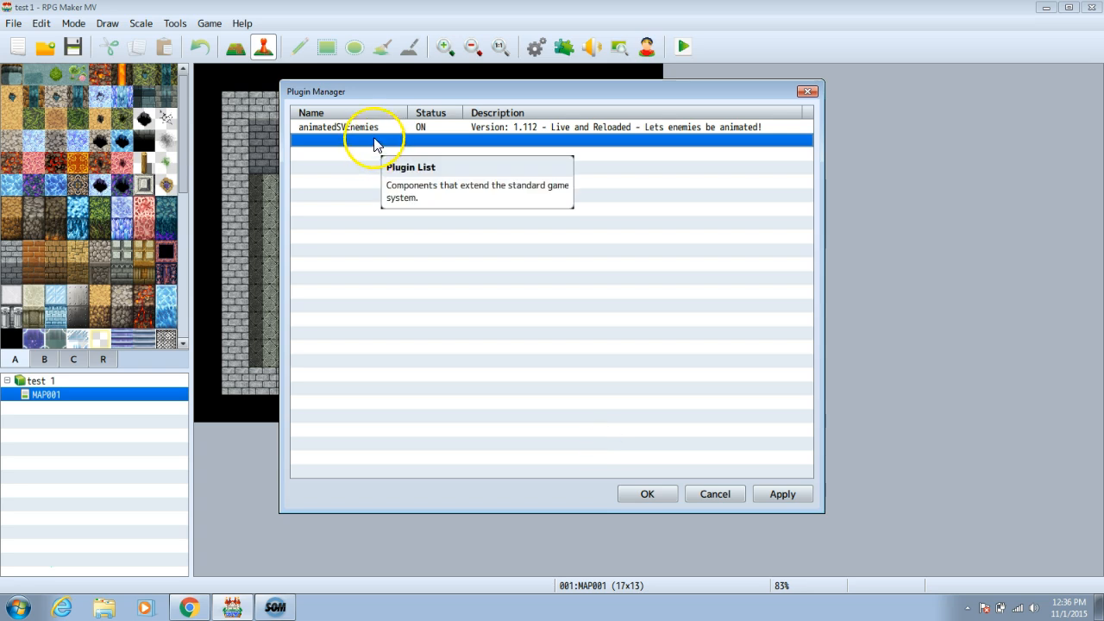
Add the animatedSVEnemiesYanflyEnginePatch plugin below it and save the plugin list.
double_click(371, 128)
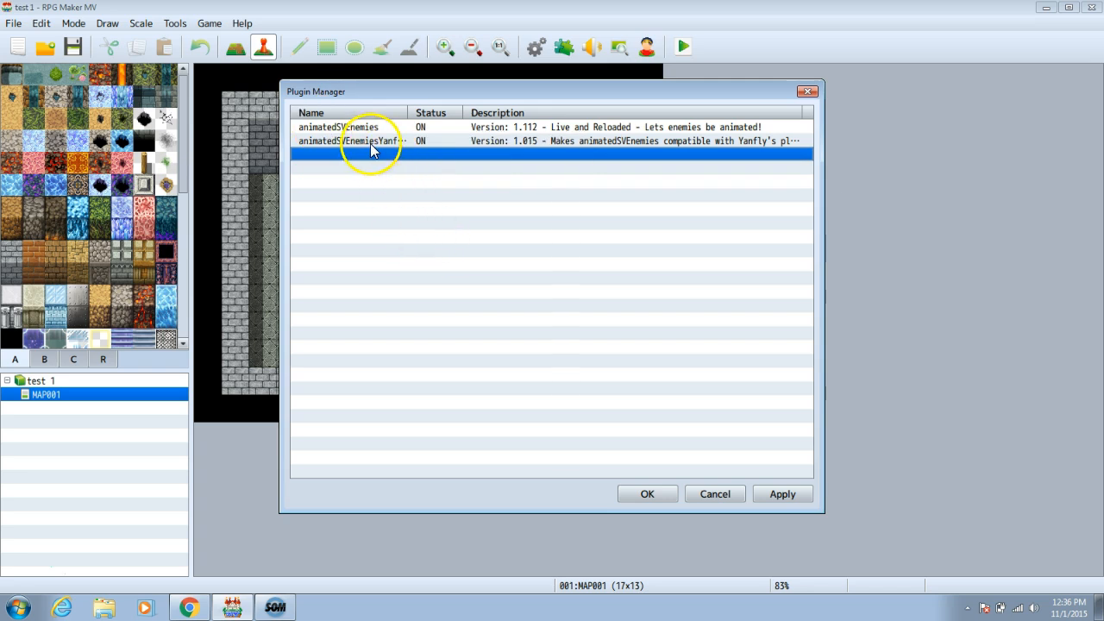
mouse_move(393, 146)
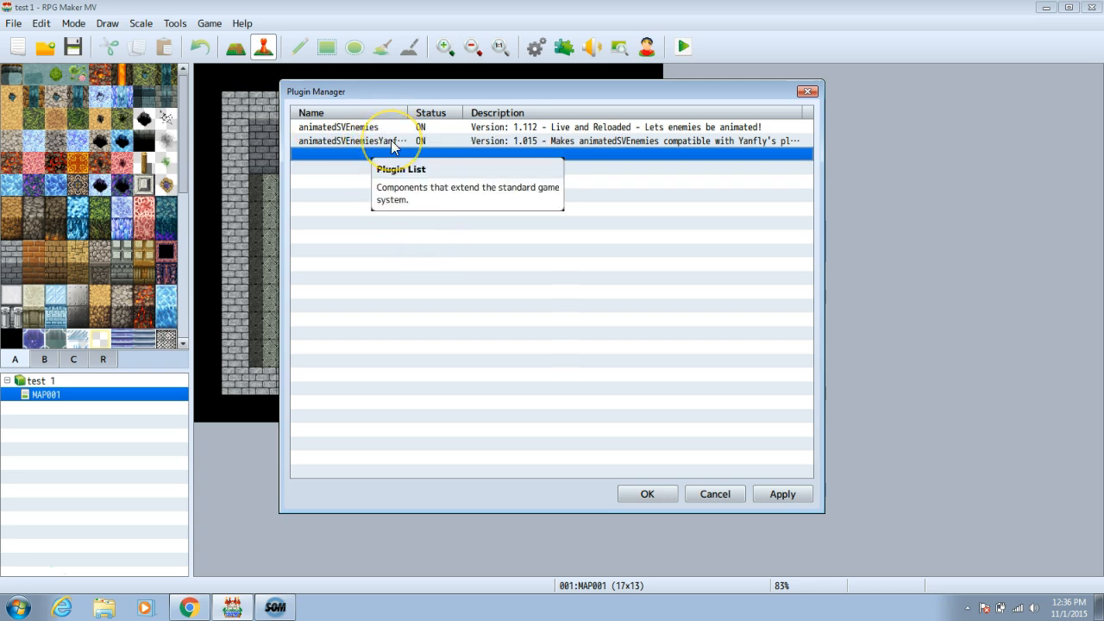
mouse_move(746, 243)
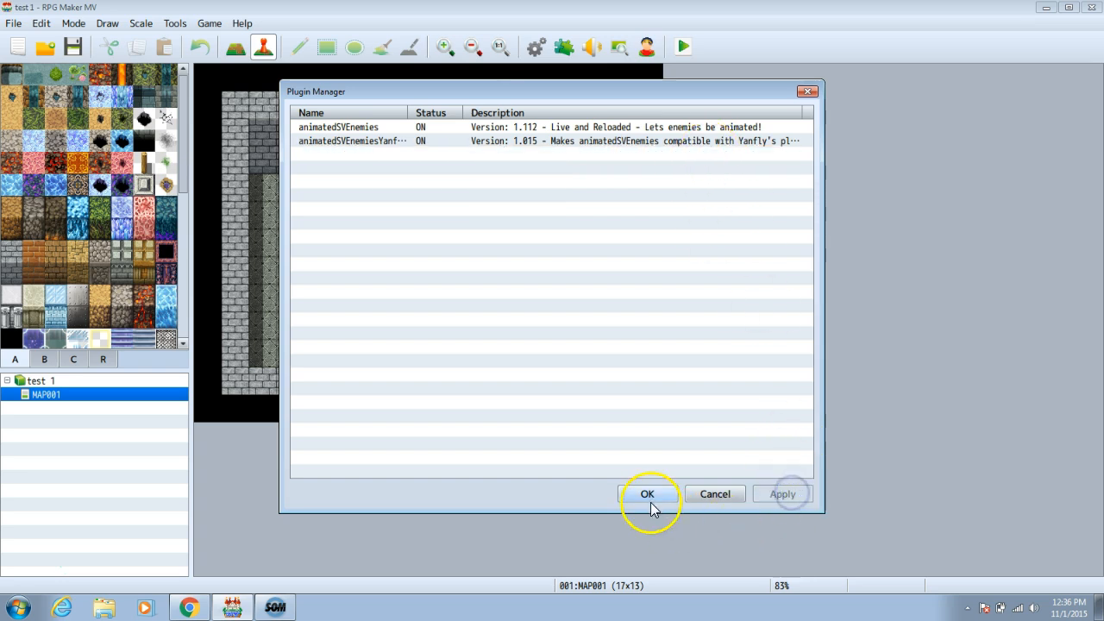
click(647, 493)
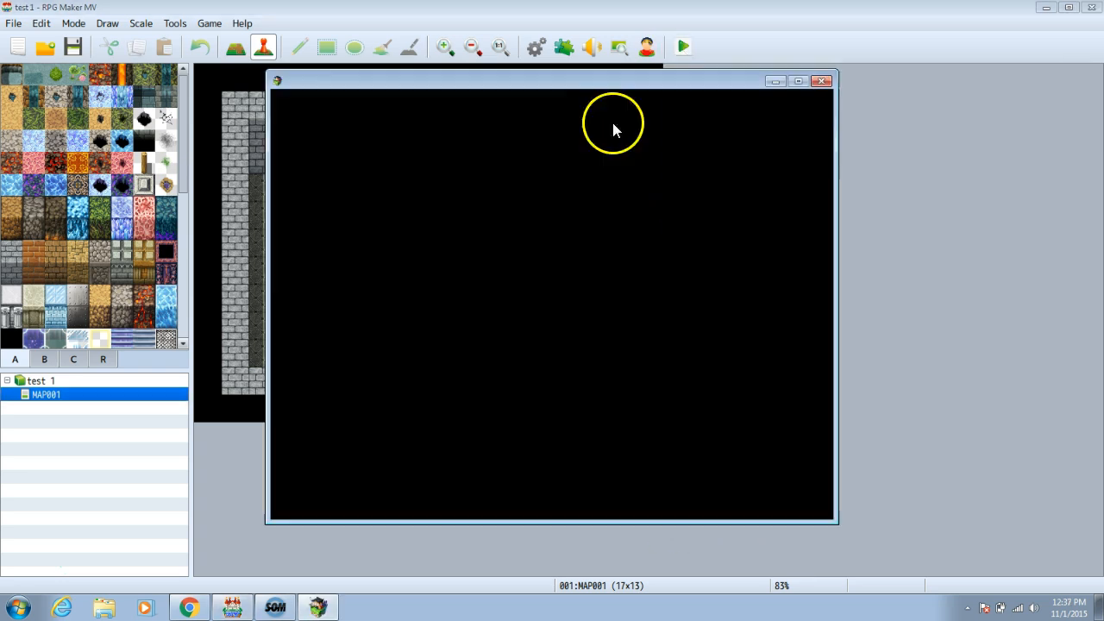
mouse_move(666, 220)
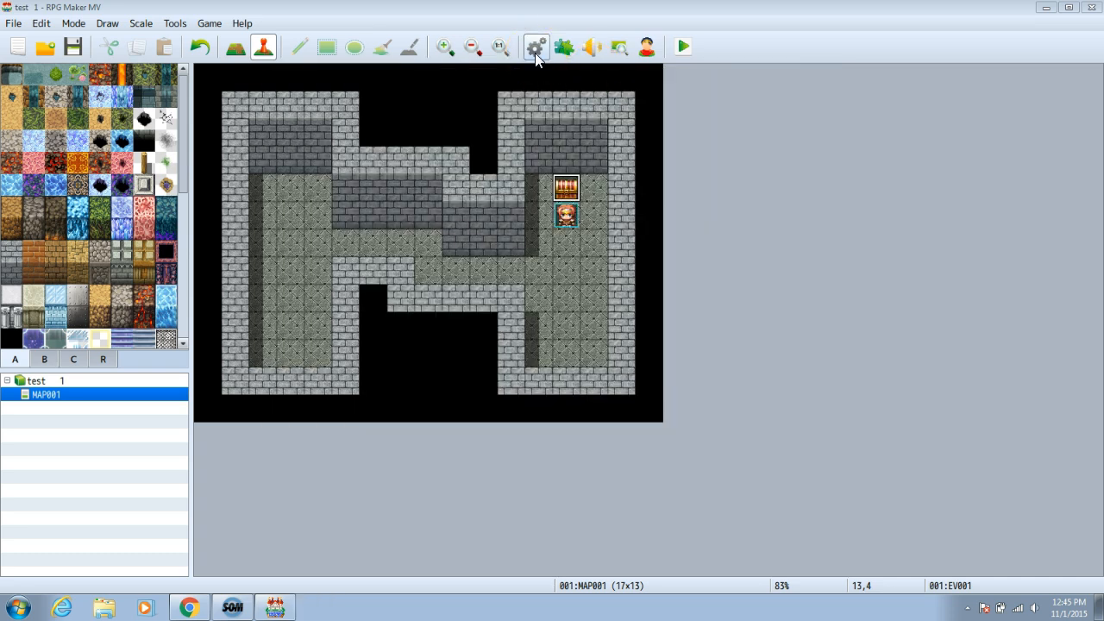
mouse_move(538, 47)
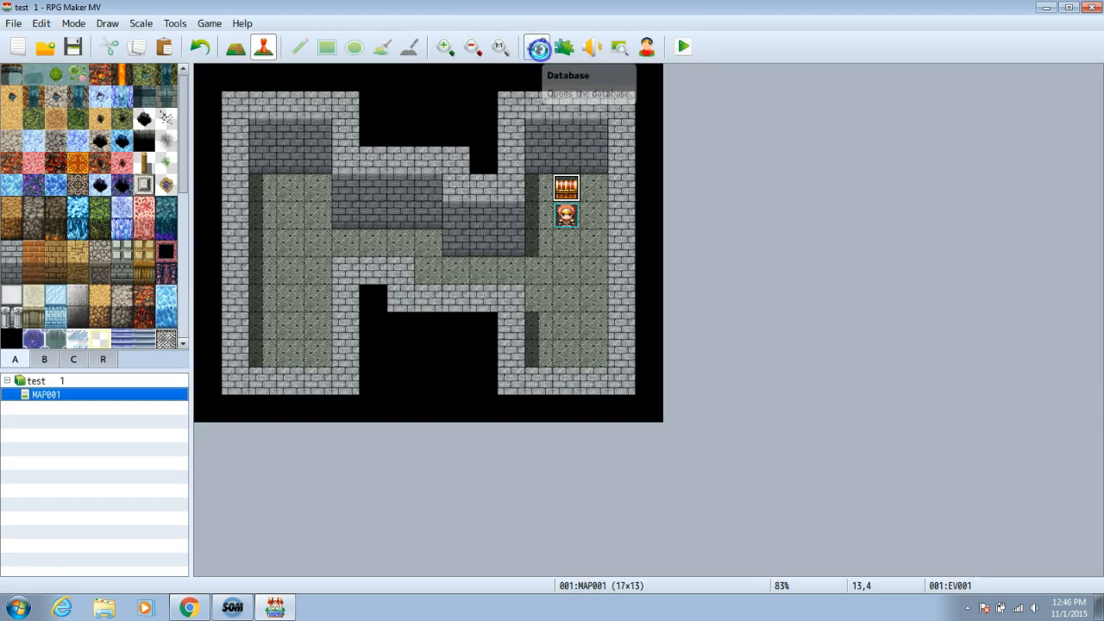
Review the Troops in the project Database before playtesting.
click(538, 47)
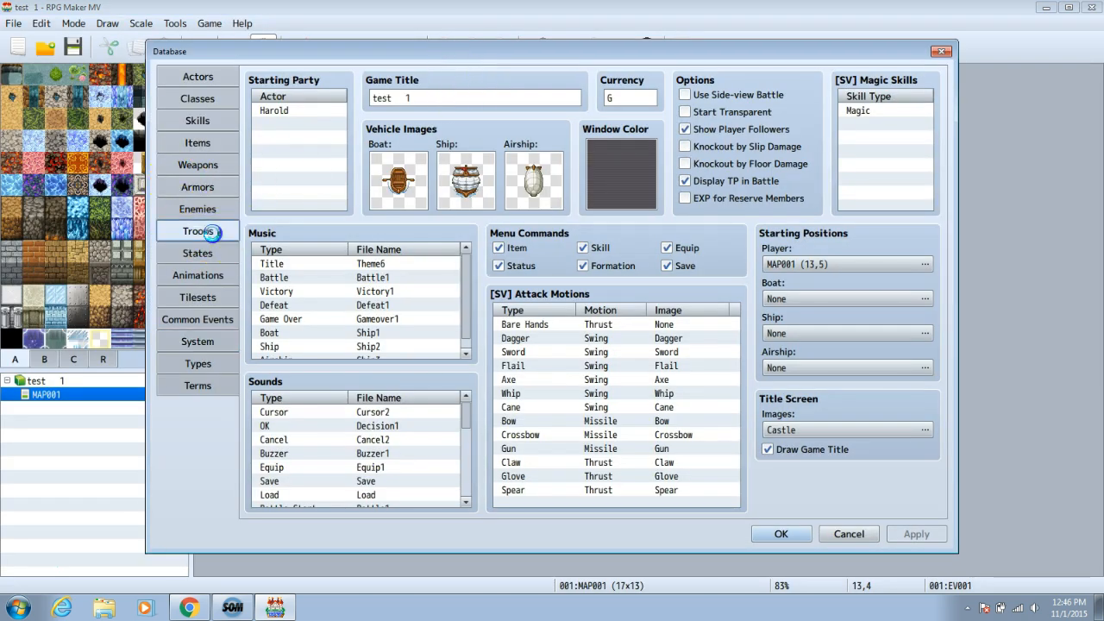
click(197, 231)
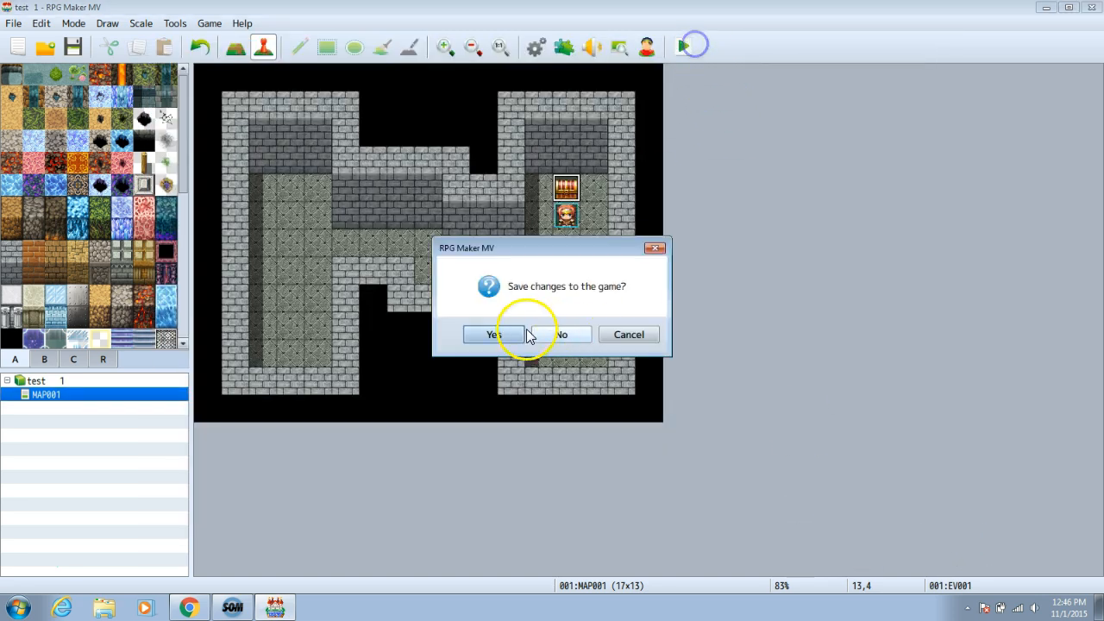
Save changes, watch the animated bat battle in the playtest, then close the game.
click(490, 335)
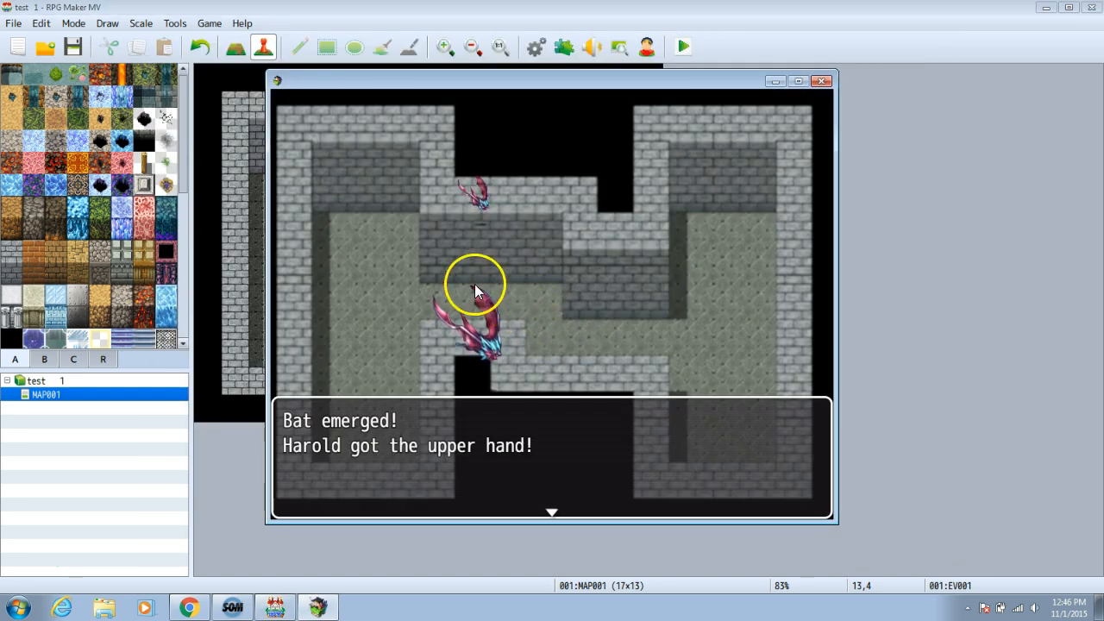
click(821, 81)
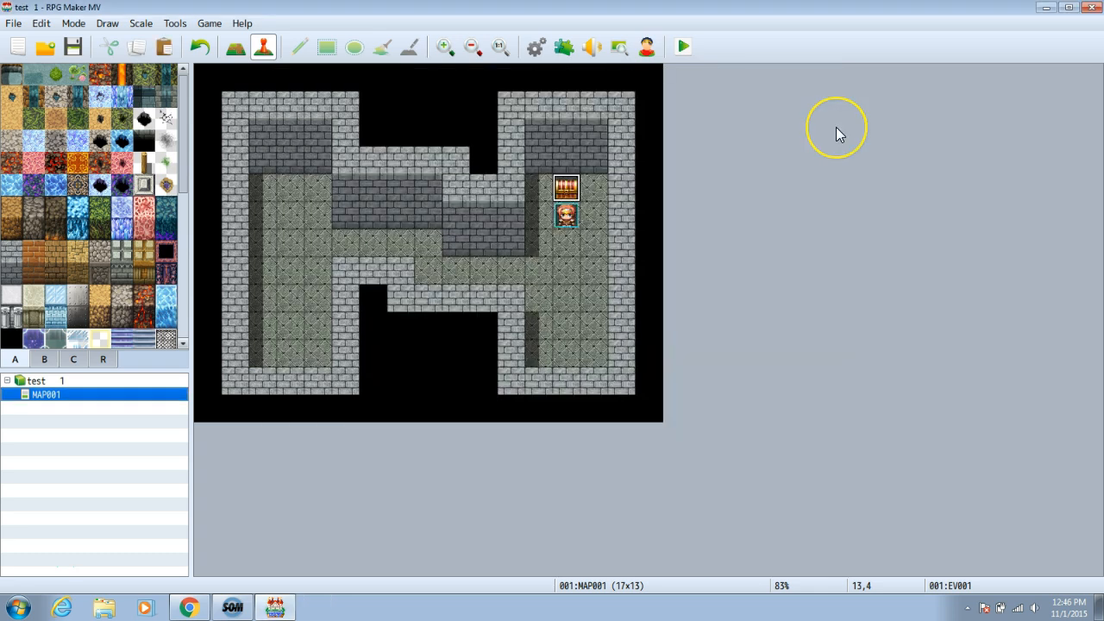